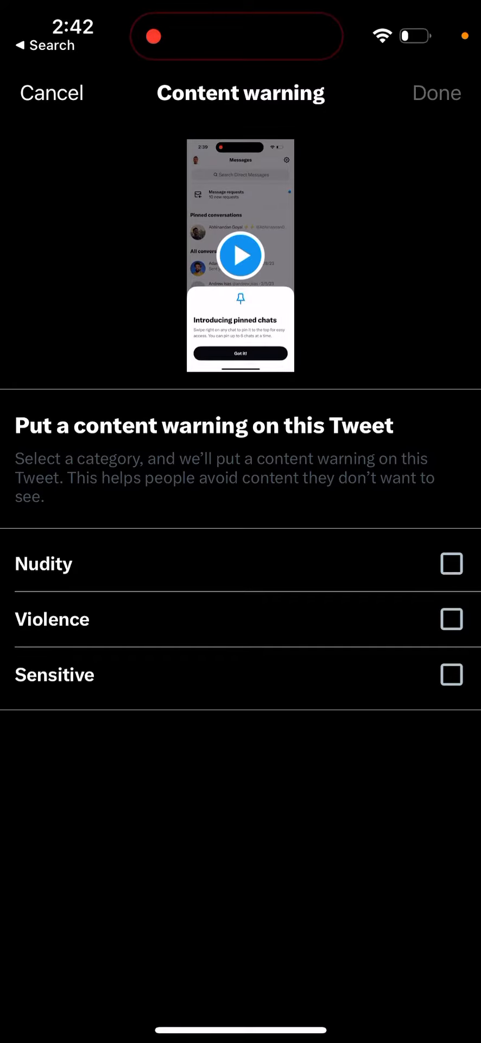
Step: Mark the tweet's video as Sensitive so a content warning covers its preview
click(451, 674)
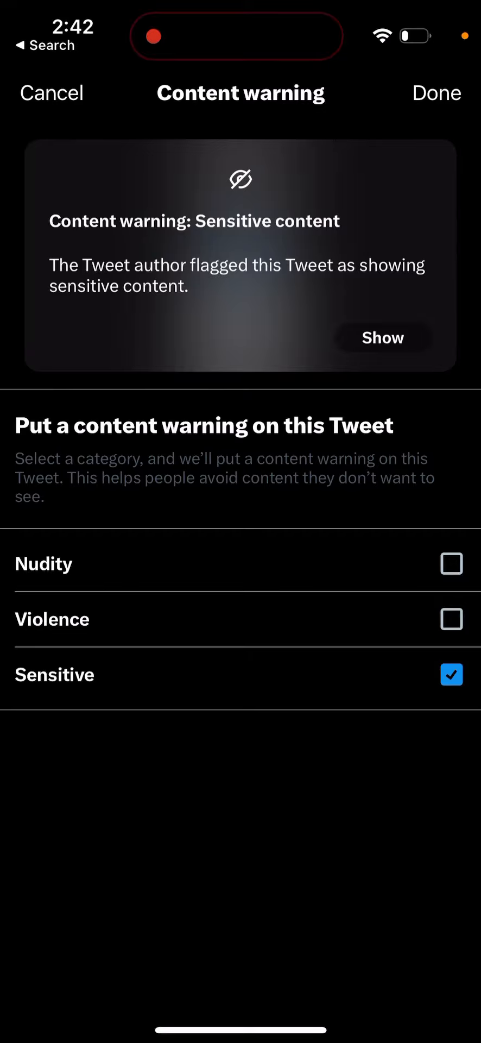
Step: Reveal the video behind the warning and clear the Sensitive flag
click(383, 337)
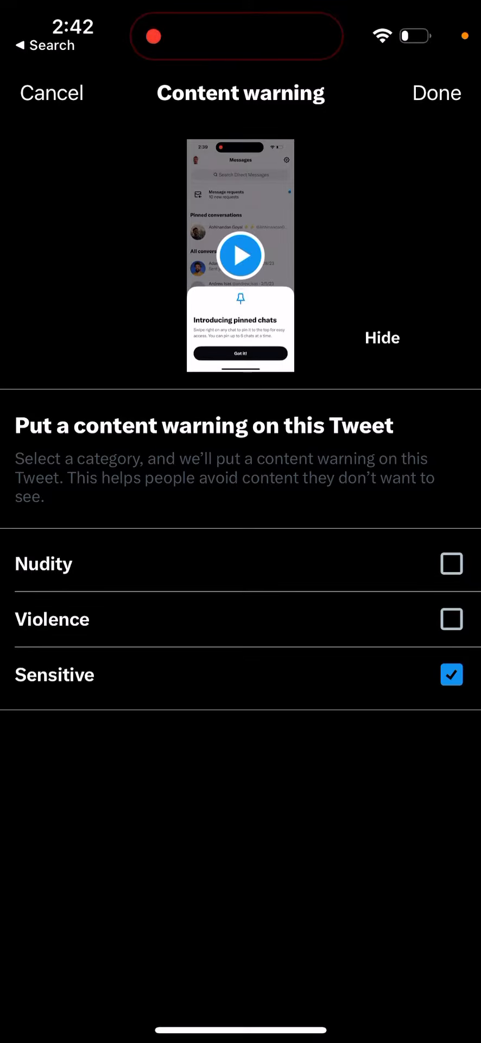
click(381, 337)
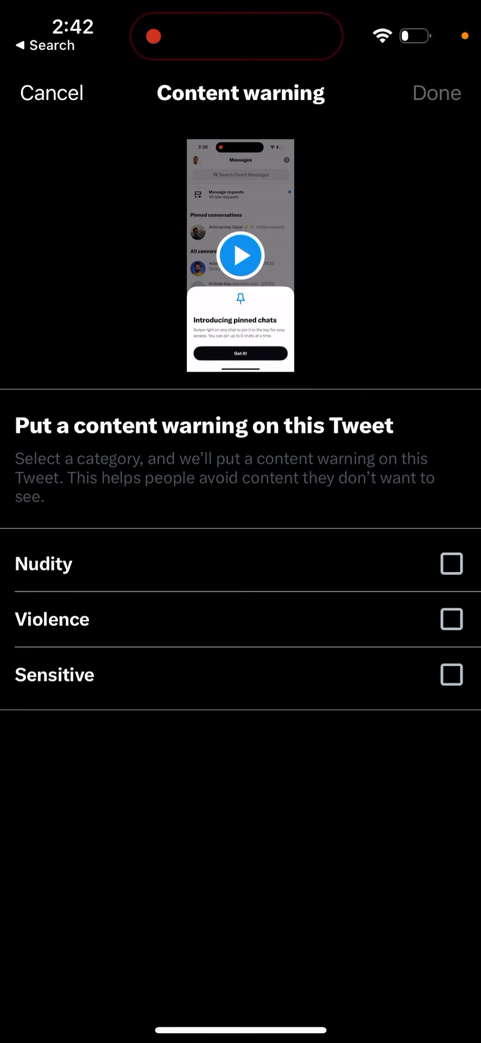
click(451, 674)
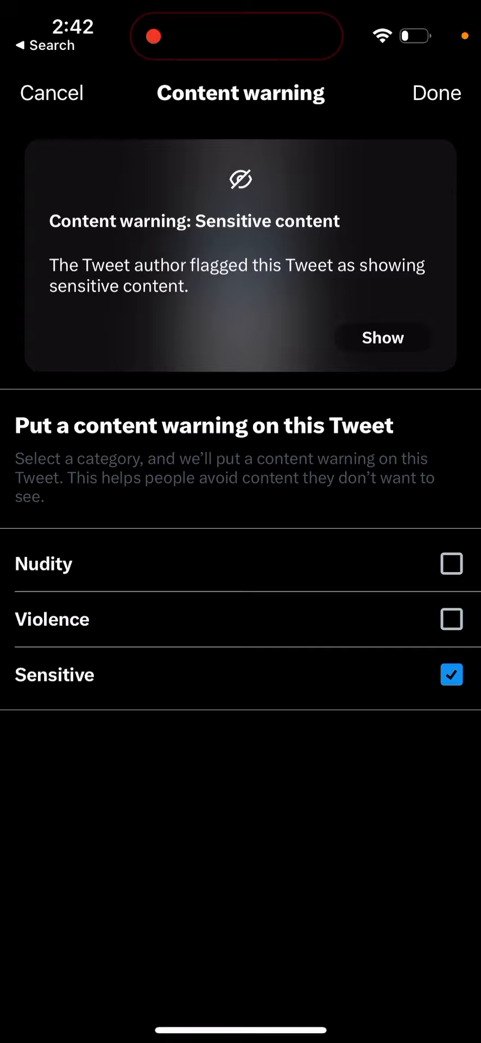
click(451, 675)
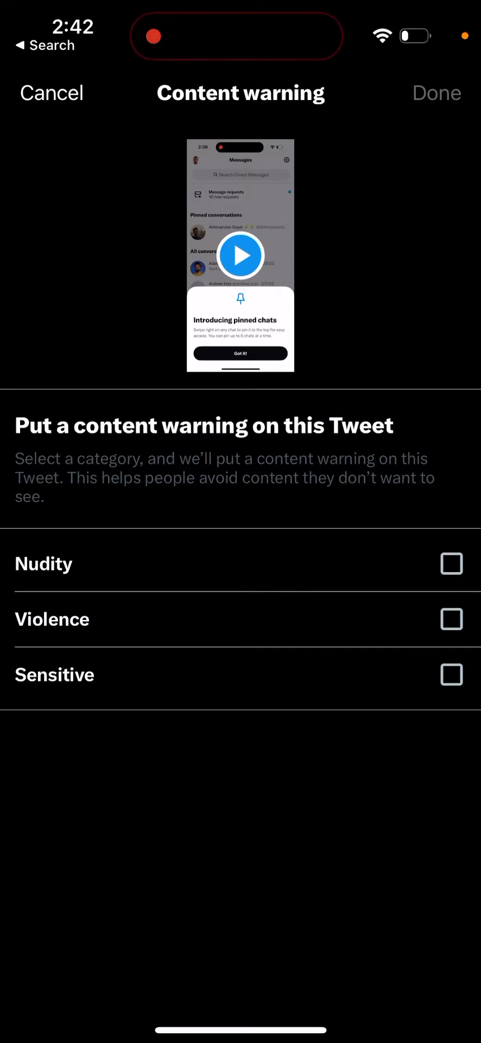